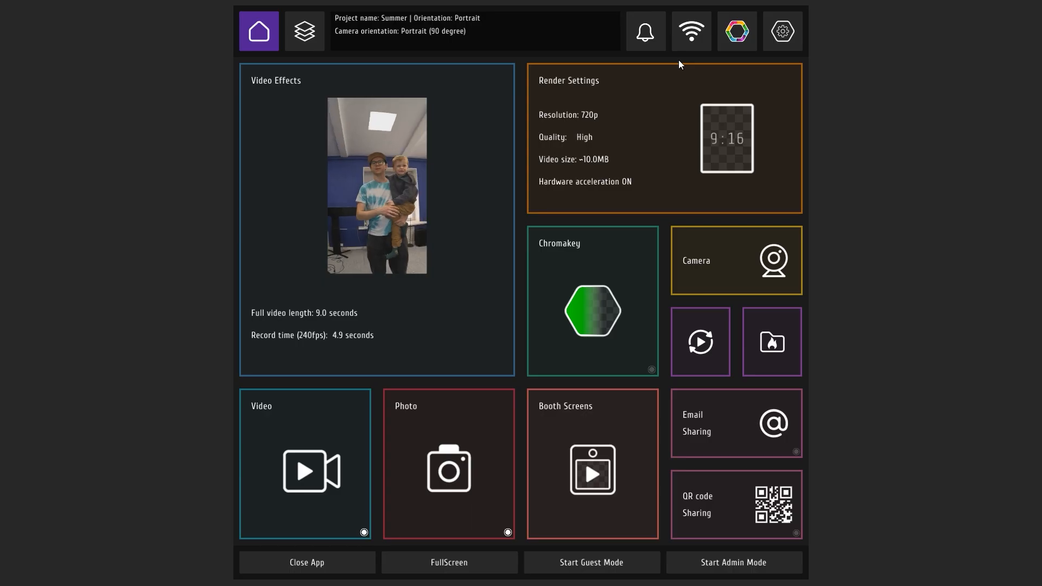
Step: Open the wireless camera connection helper and start pairing a GoPro camera
{"action": "left_click", "coordinate": [690, 30]}
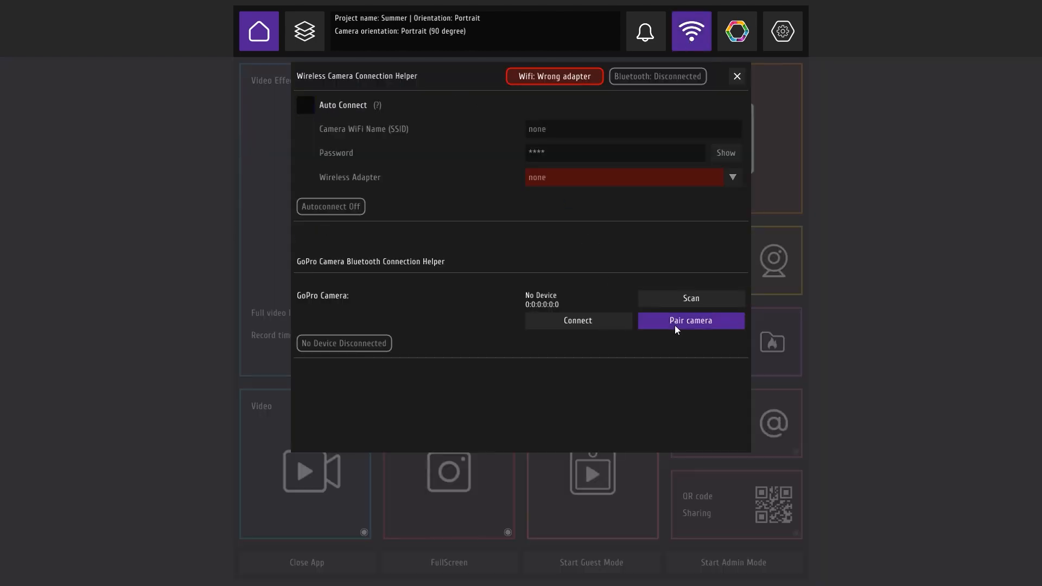
{"action": "left_click", "coordinate": [690, 320]}
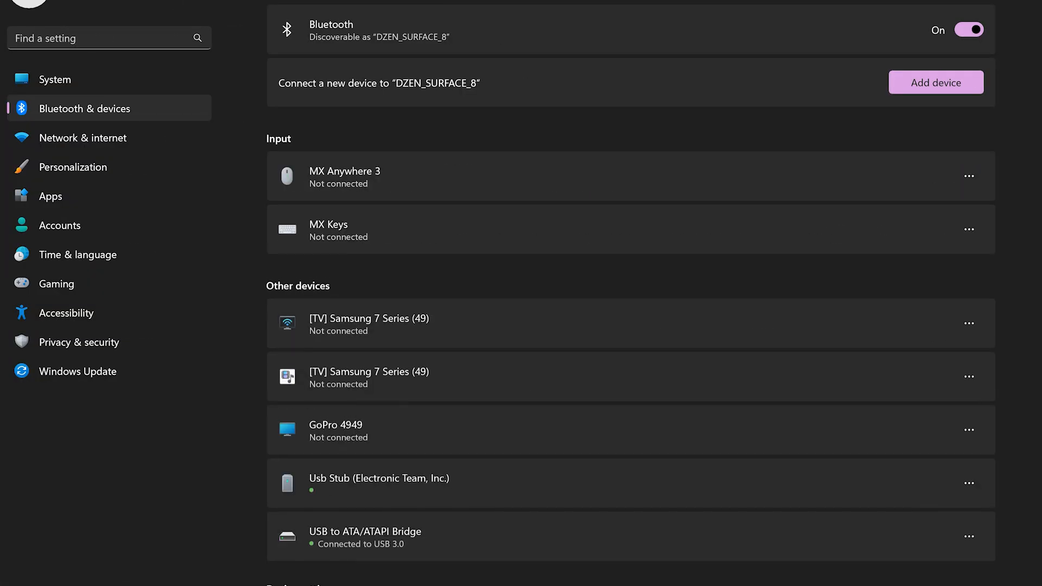
Step: Finish adding GoPro 1572 in Windows Bluetooth settings and dismiss the device-ready confirmation
{"action": "scroll", "scroll_direction": "down", "scroll_amount": 3}
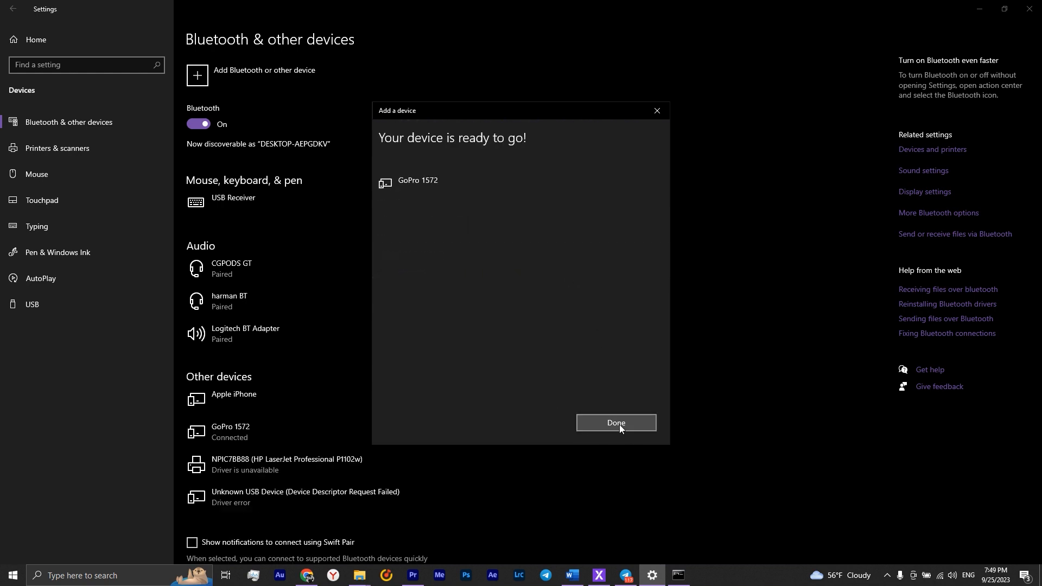
{"action": "left_click", "coordinate": [615, 422]}
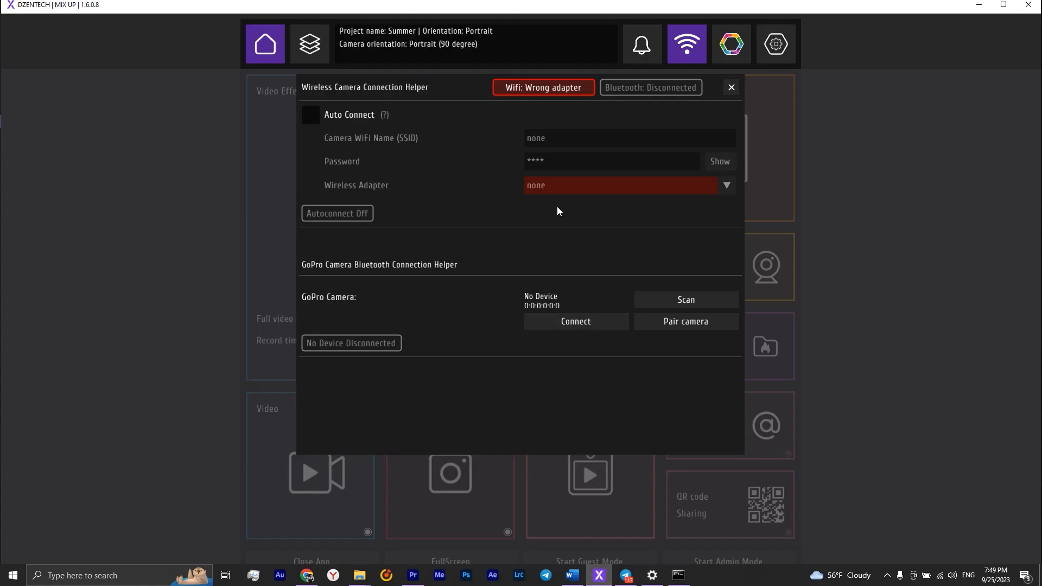
Step: Scan for GoPro cameras and connect GoPro 1572 over Bluetooth in the connection helper
{"action": "left_click", "coordinate": [684, 299]}
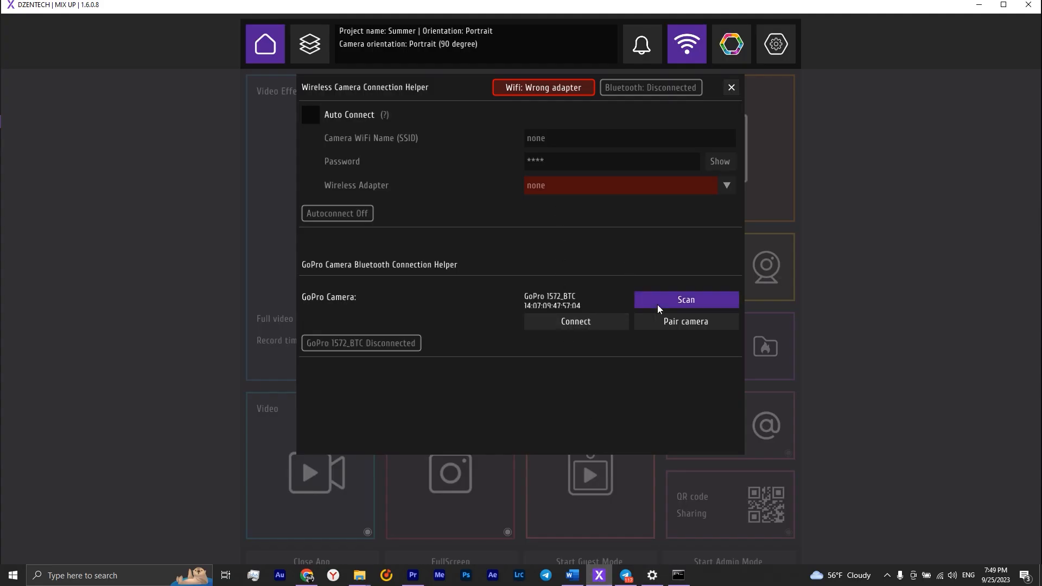
{"action": "left_click", "coordinate": [684, 300]}
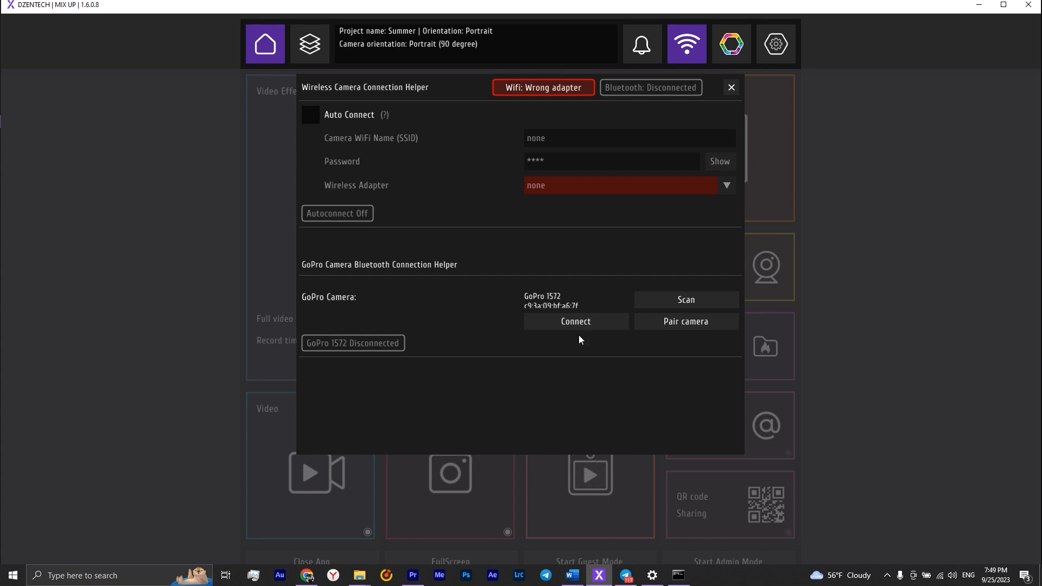
{"action": "left_click", "coordinate": [574, 320]}
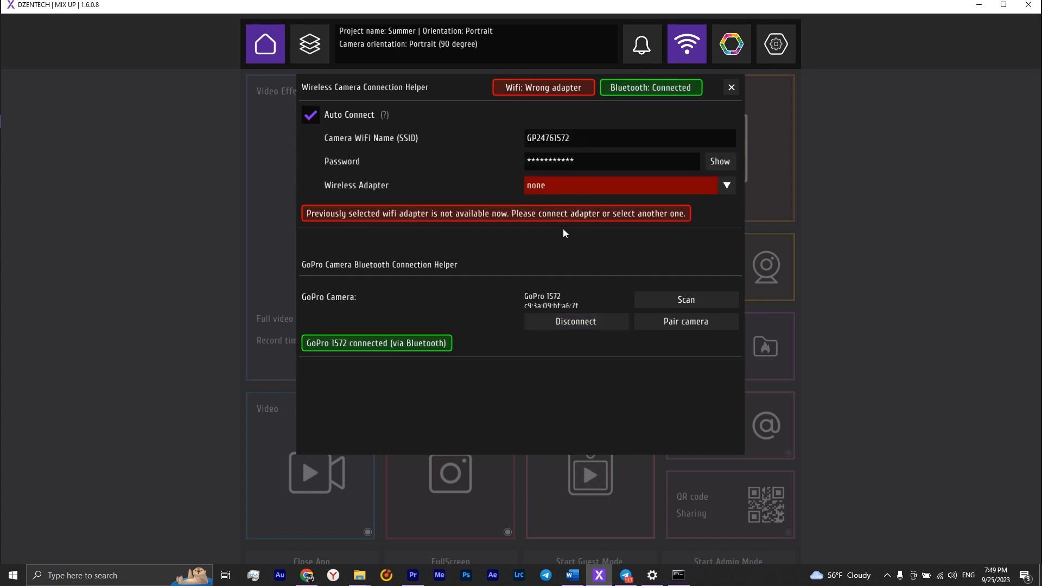
{"action": "mouse_move", "coordinate": [418, 220]}
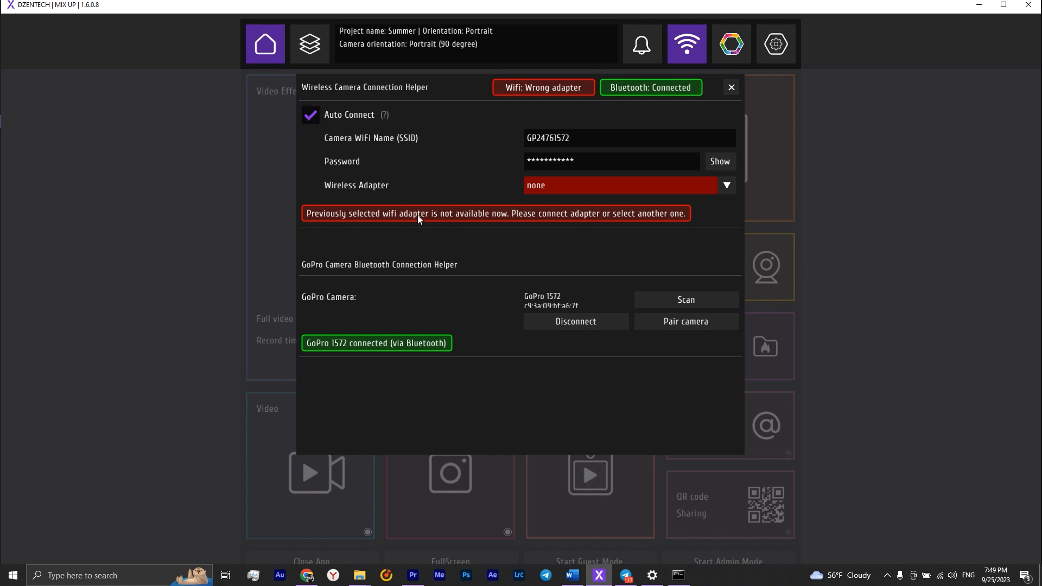
{"action": "left_click", "coordinate": [725, 185]}
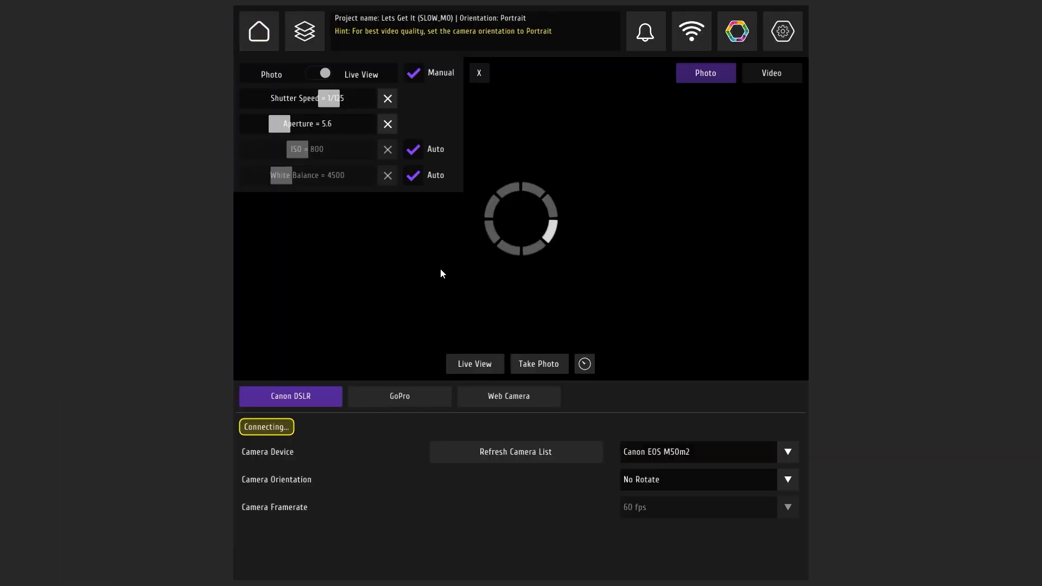
Step: Set the GoPro as camera over Wi-Fi, recording video at 120 fps, then return home
{"action": "left_click", "coordinate": [399, 396]}
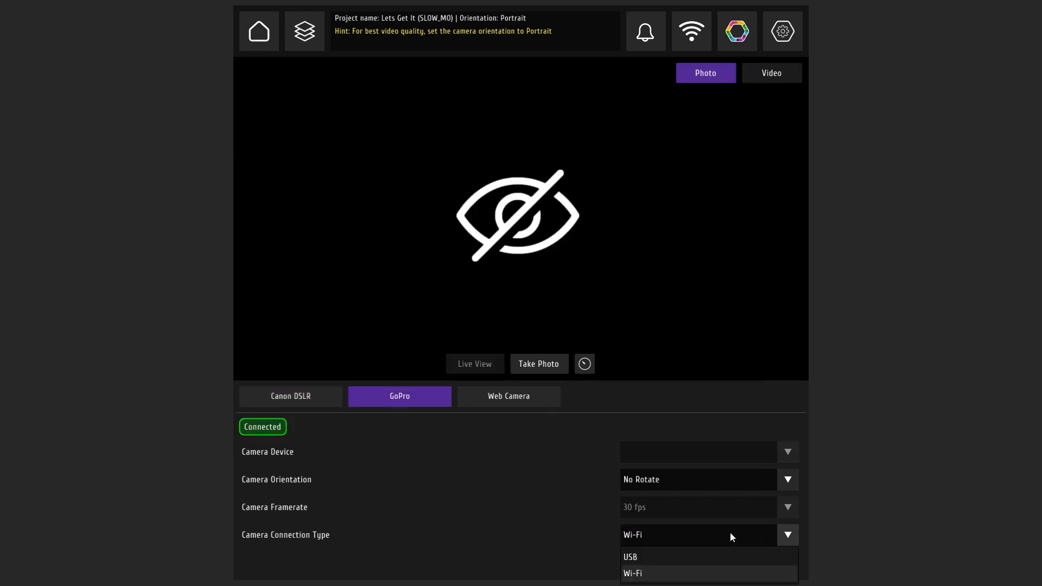
{"action": "left_click", "coordinate": [632, 573]}
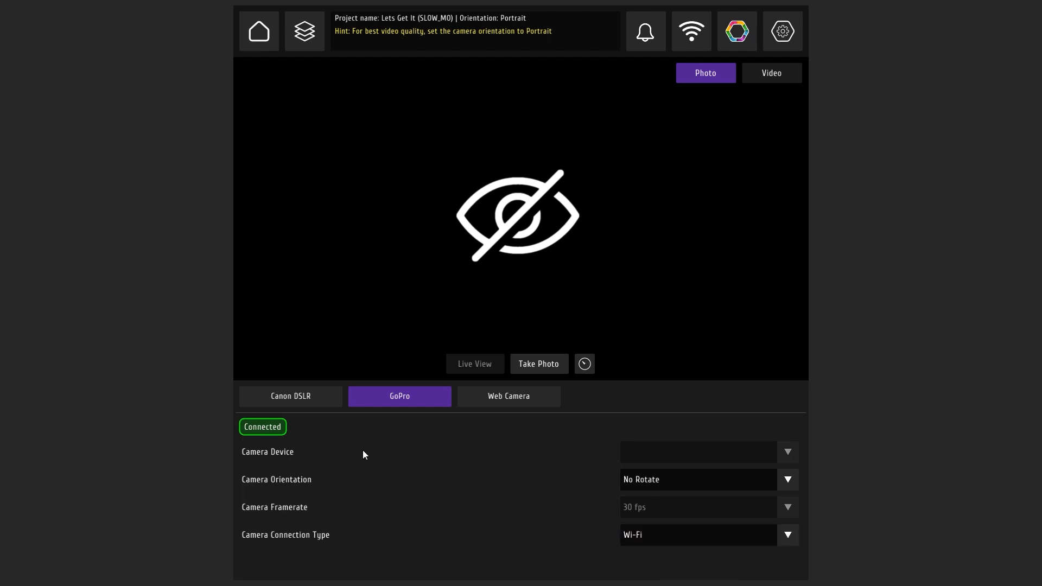
{"action": "left_click", "coordinate": [770, 74]}
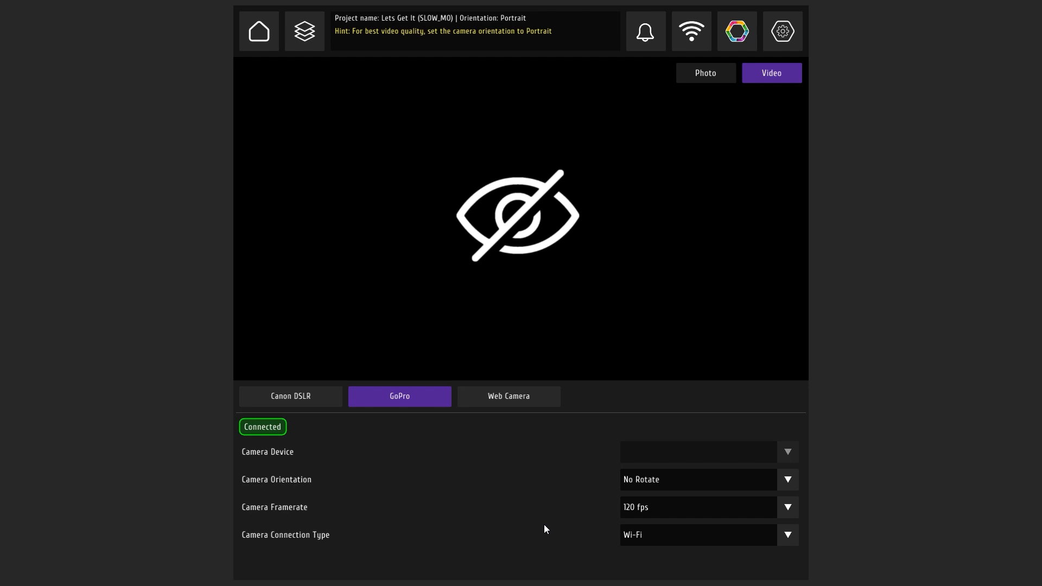
{"action": "left_click", "coordinate": [258, 30]}
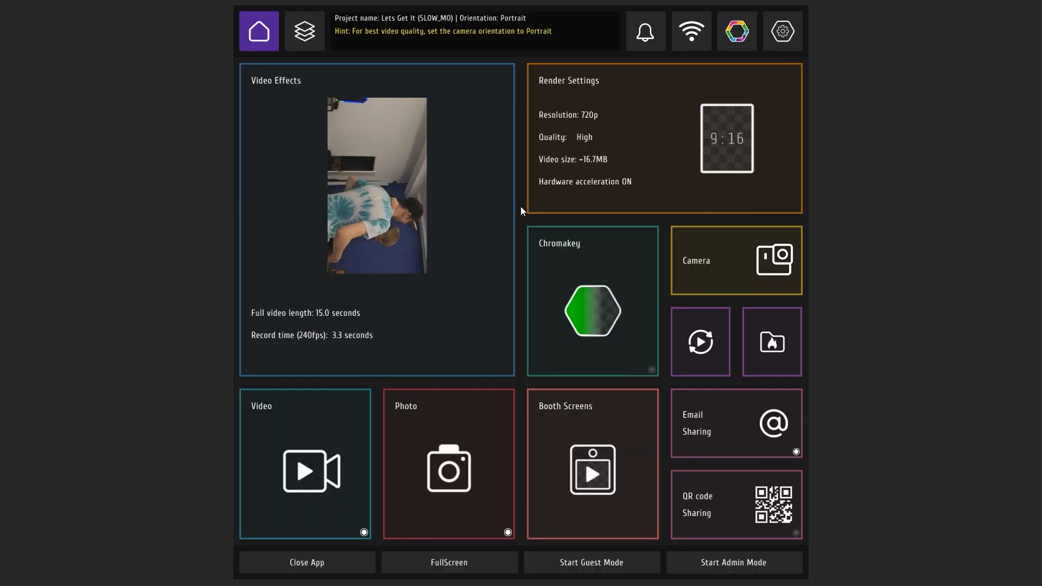
Step: Enable the Bluetooth spinner platform and scan for DT-SPIN-0053 in Scene Control Center
{"action": "left_click", "coordinate": [736, 31]}
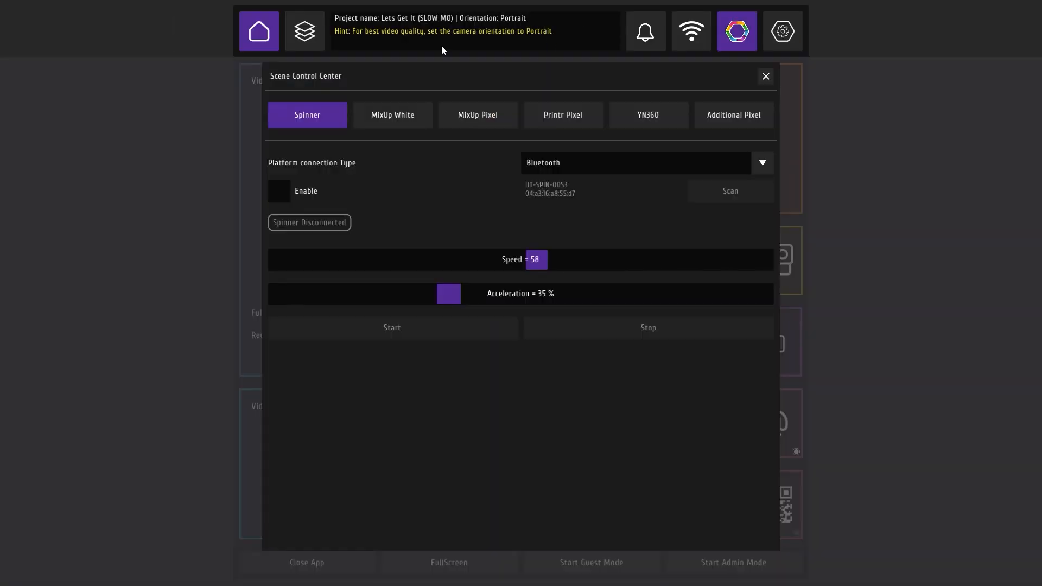
{"action": "mouse_move", "coordinate": [255, 139]}
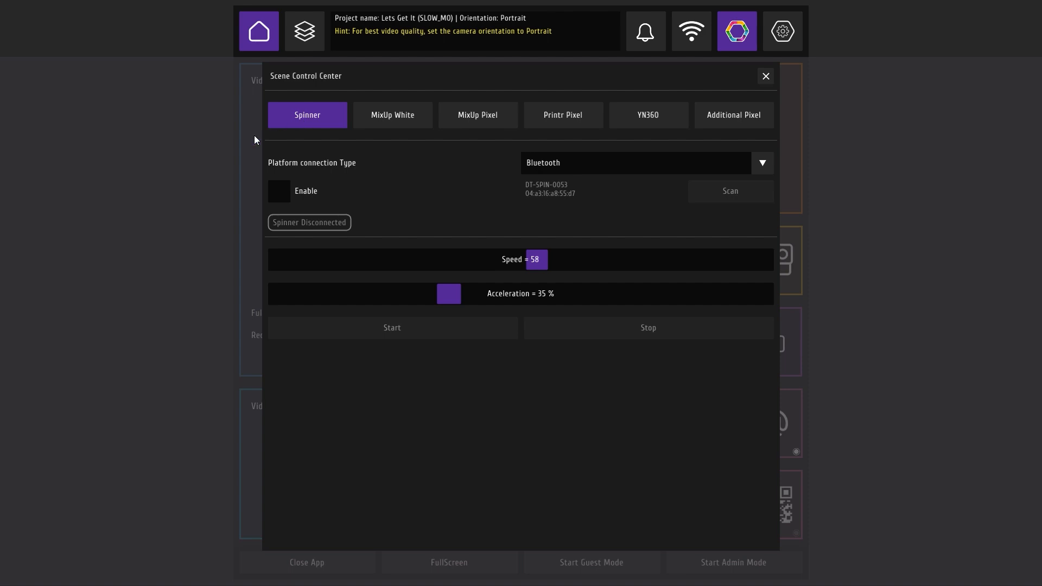
{"action": "mouse_move", "coordinate": [530, 164]}
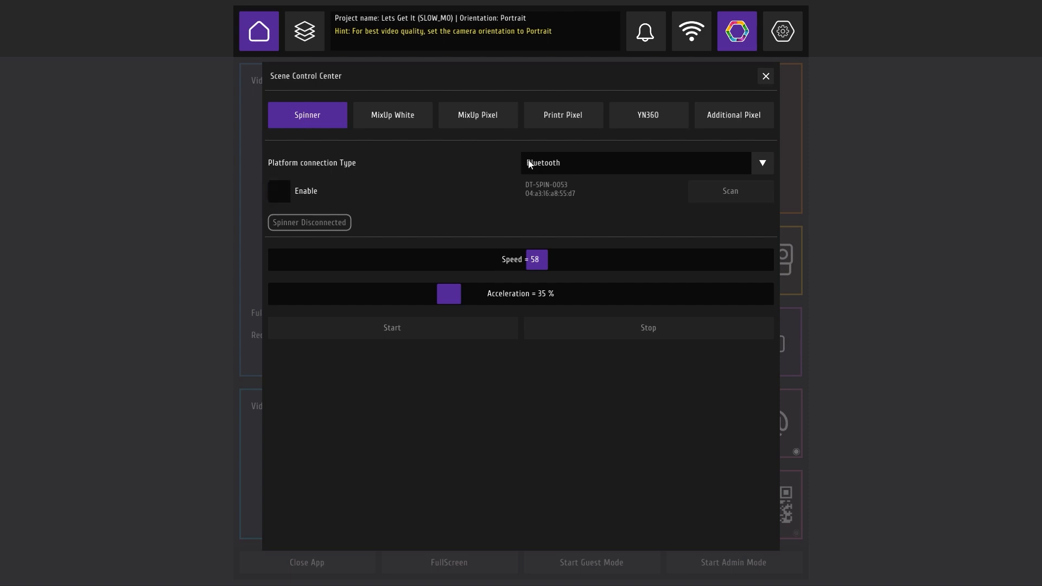
{"action": "left_click", "coordinate": [760, 163]}
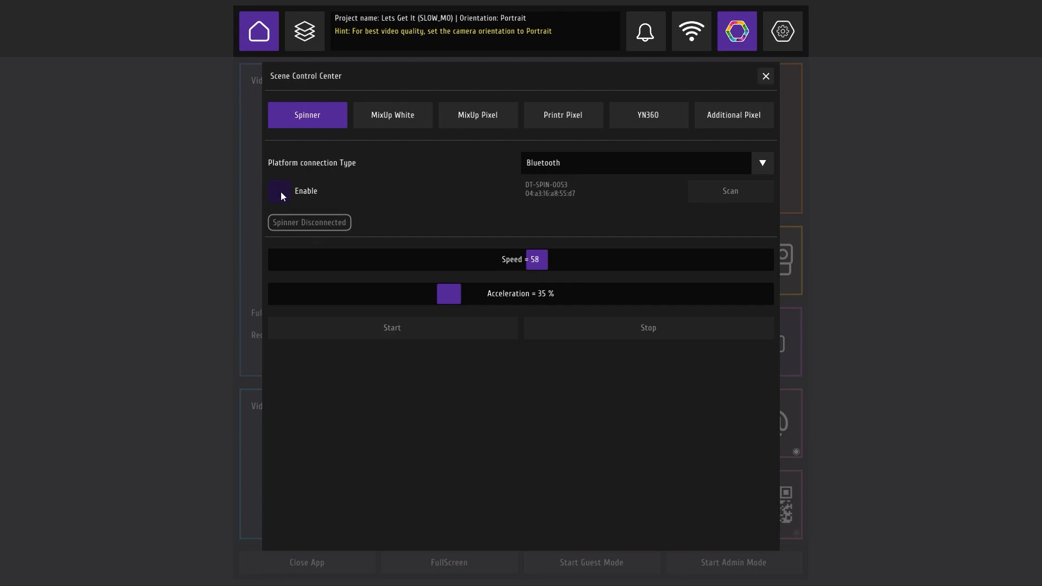
{"action": "left_click", "coordinate": [279, 192]}
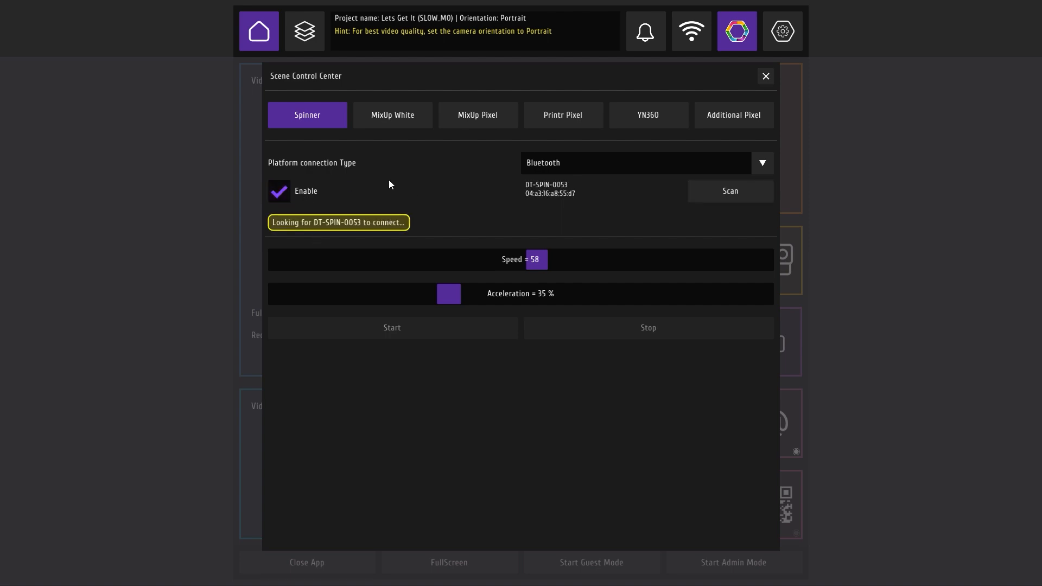
{"action": "mouse_move", "coordinate": [503, 196]}
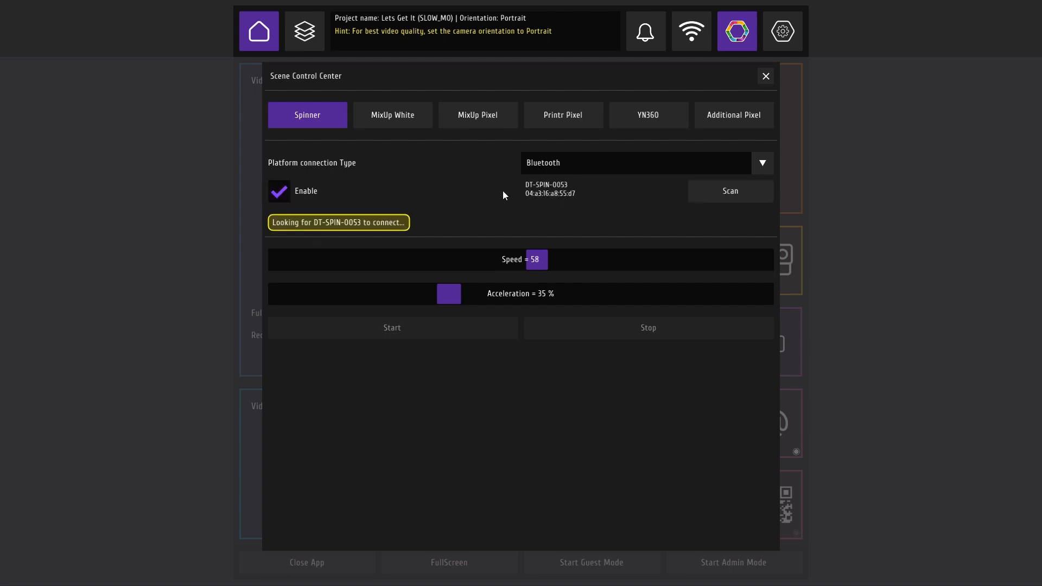
{"action": "left_click", "coordinate": [728, 192]}
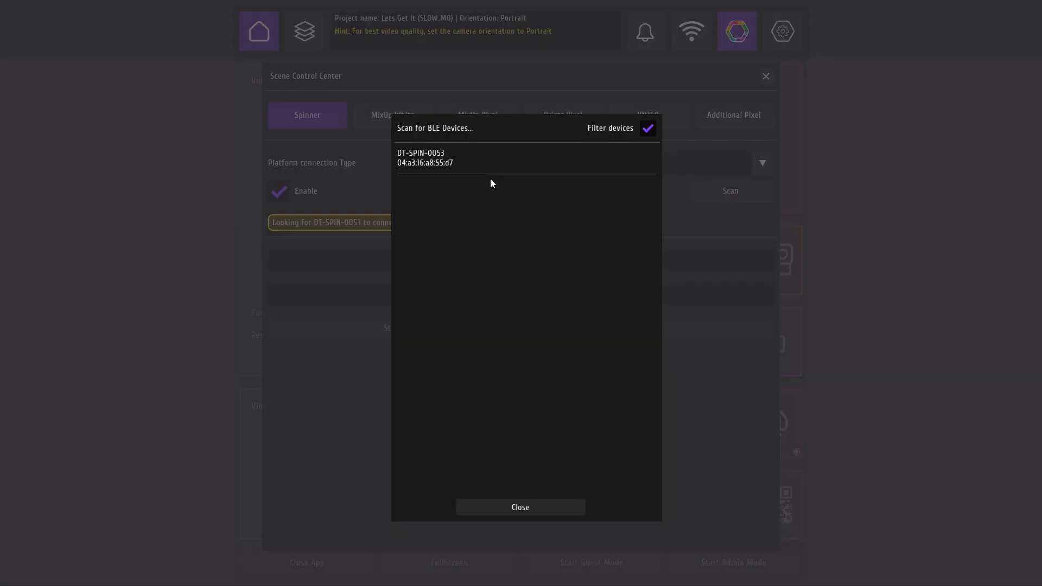
{"action": "left_click", "coordinate": [519, 507]}
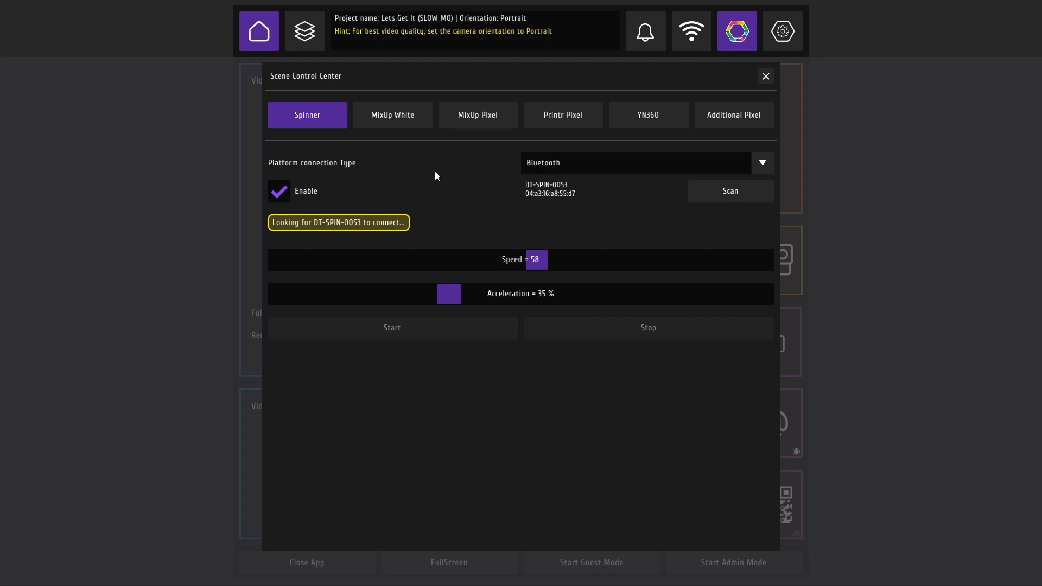
{"action": "mouse_move", "coordinate": [530, 198]}
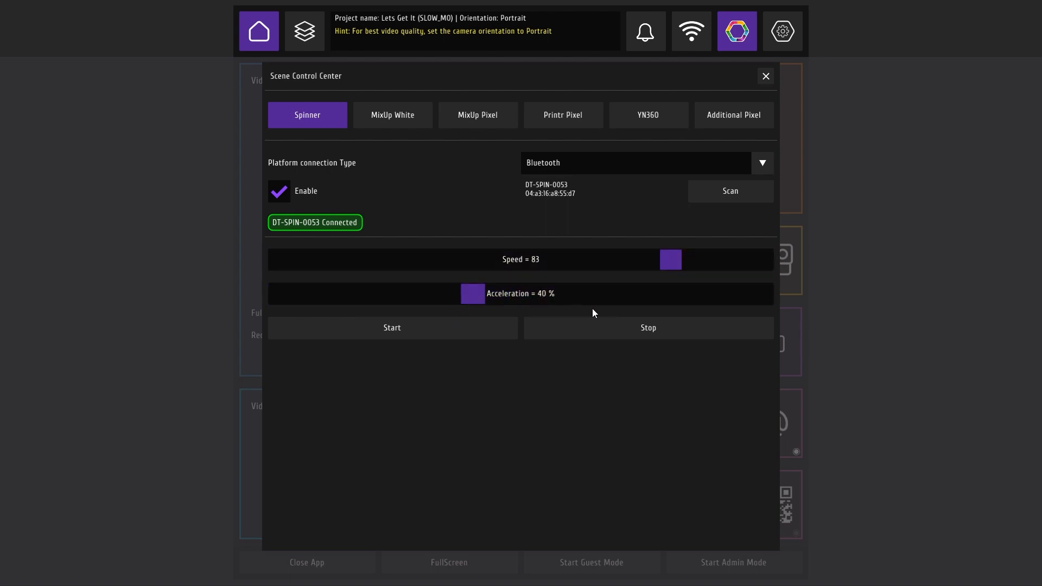
{"action": "mouse_move", "coordinate": [409, 414]}
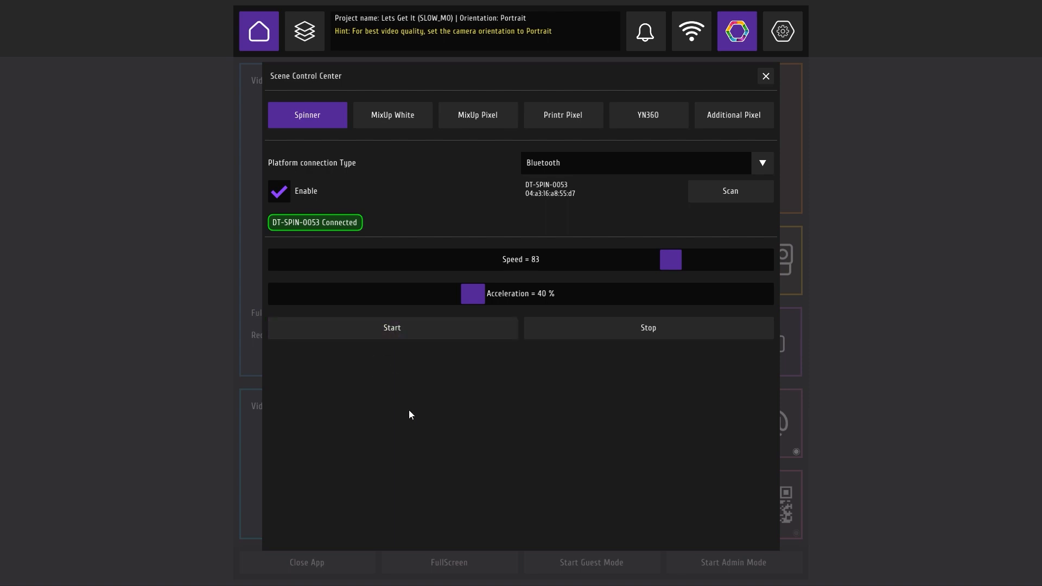
{"action": "mouse_move", "coordinate": [485, 435]}
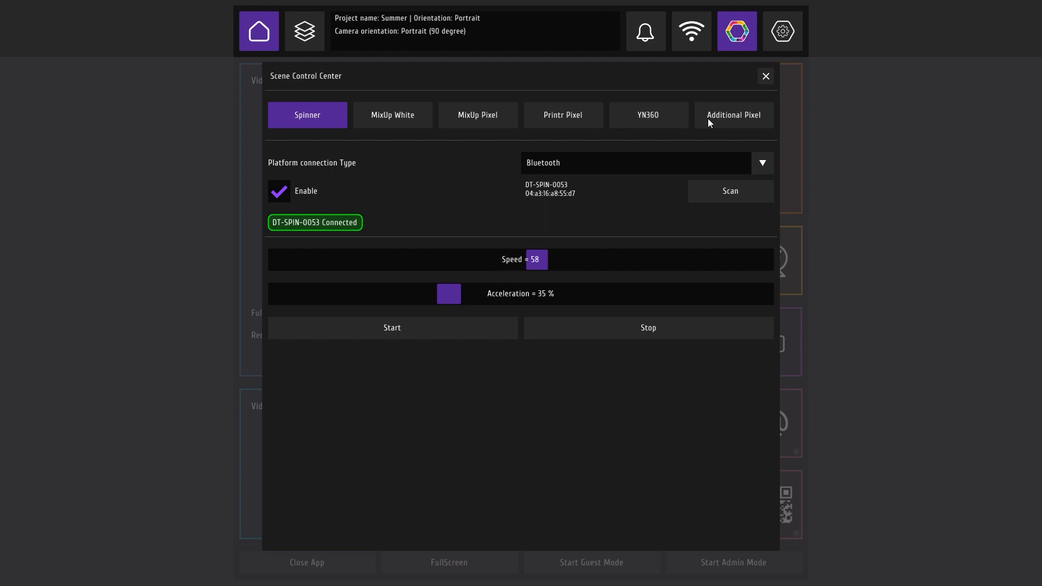
Step: Review the additional pixel light SP105E-0077 settings, then show the project library
{"action": "left_click", "coordinate": [734, 114]}
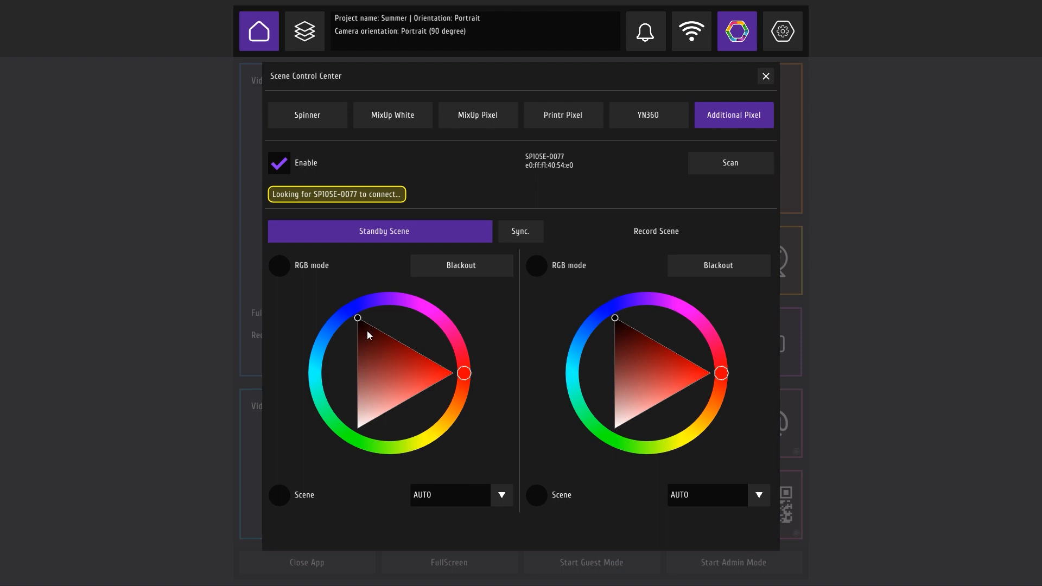
{"action": "left_click", "coordinate": [758, 494]}
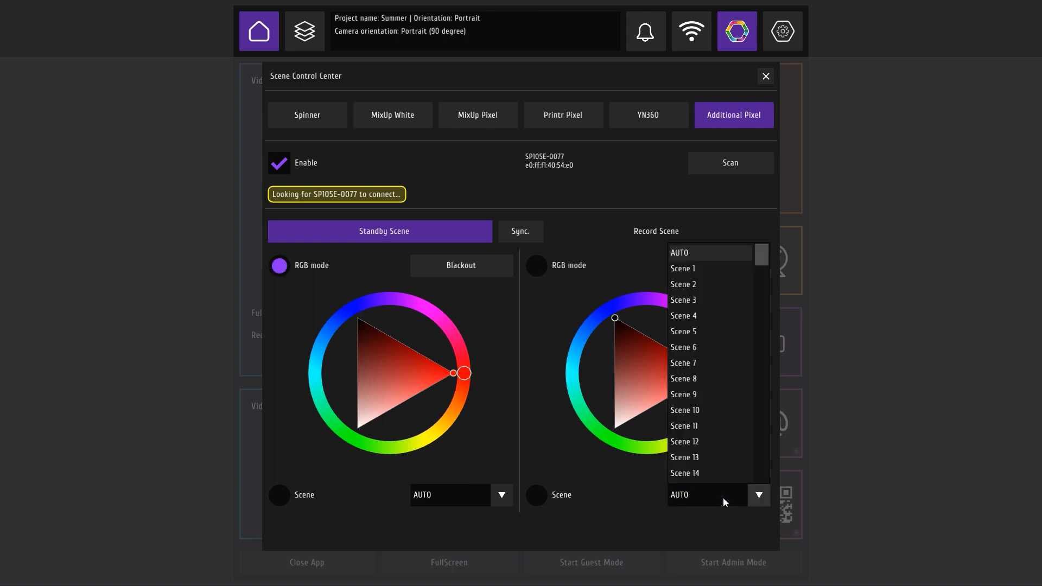
{"action": "left_click", "coordinate": [684, 426]}
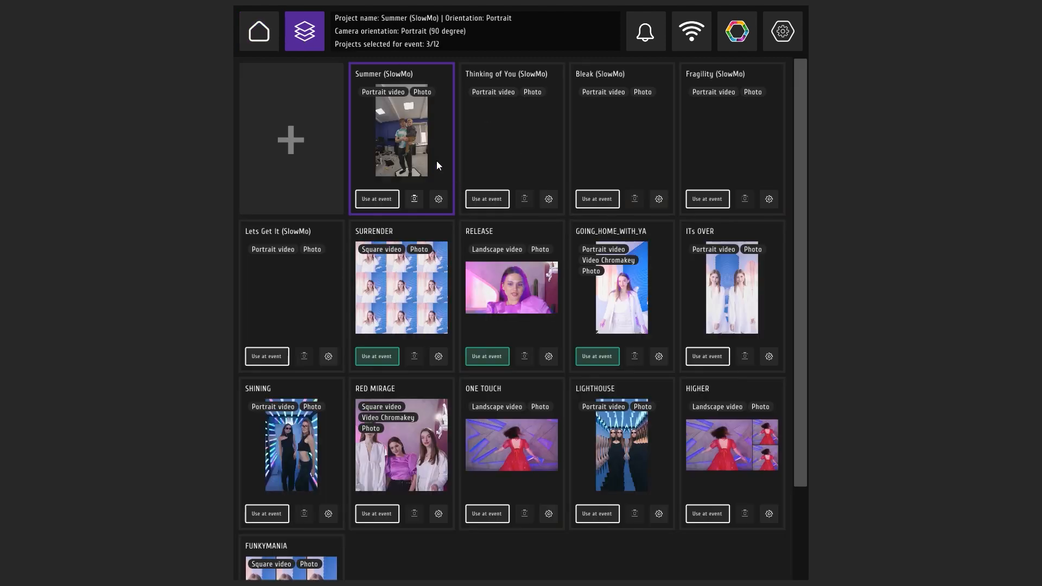
{"action": "mouse_move", "coordinate": [424, 128]}
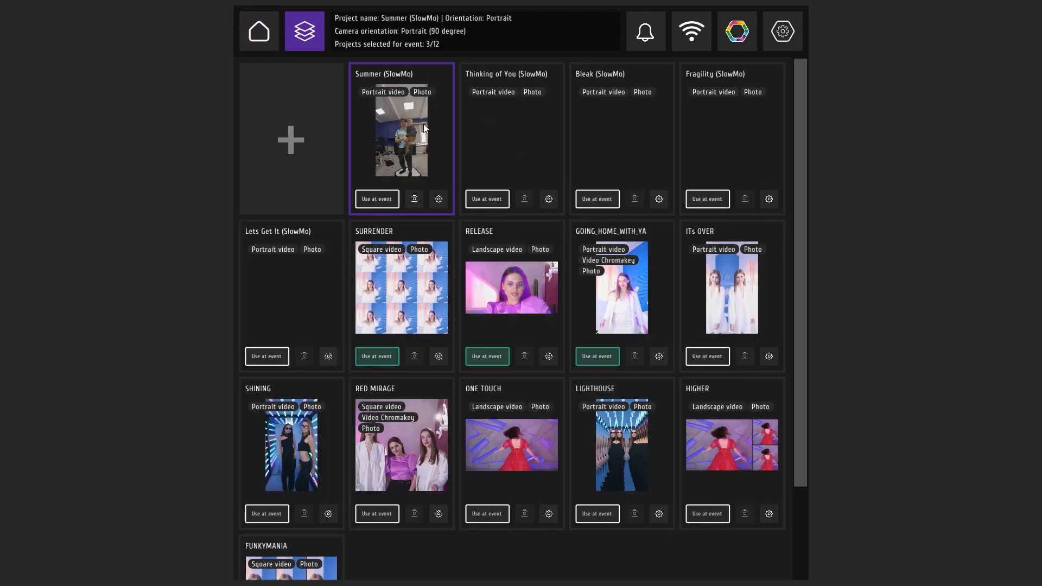
Step: Mark Summer (SlowMo) for use at the event and launch the booth in admin mode
{"action": "left_click", "coordinate": [376, 198]}
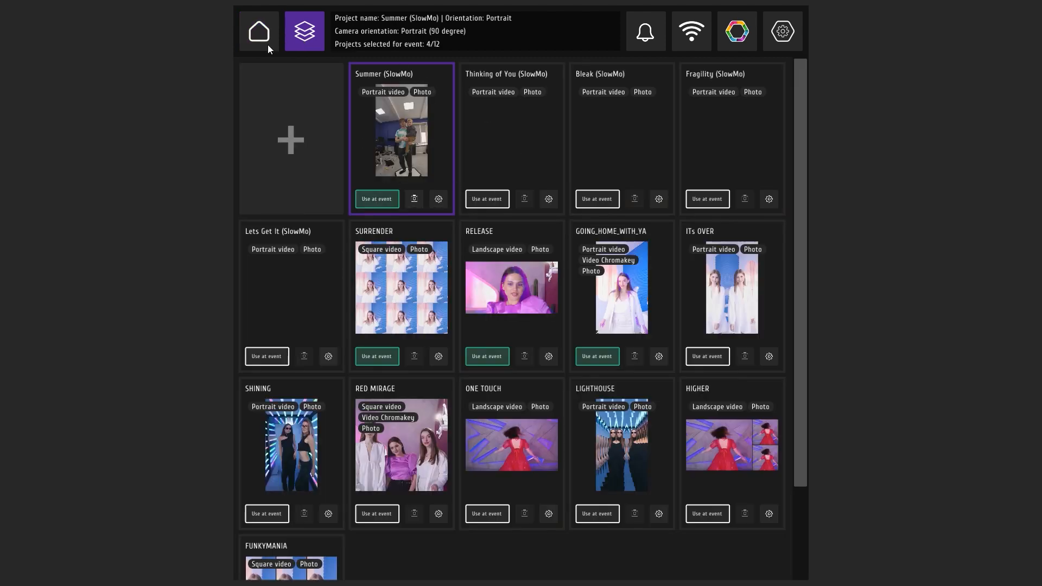
{"action": "left_click", "coordinate": [258, 30]}
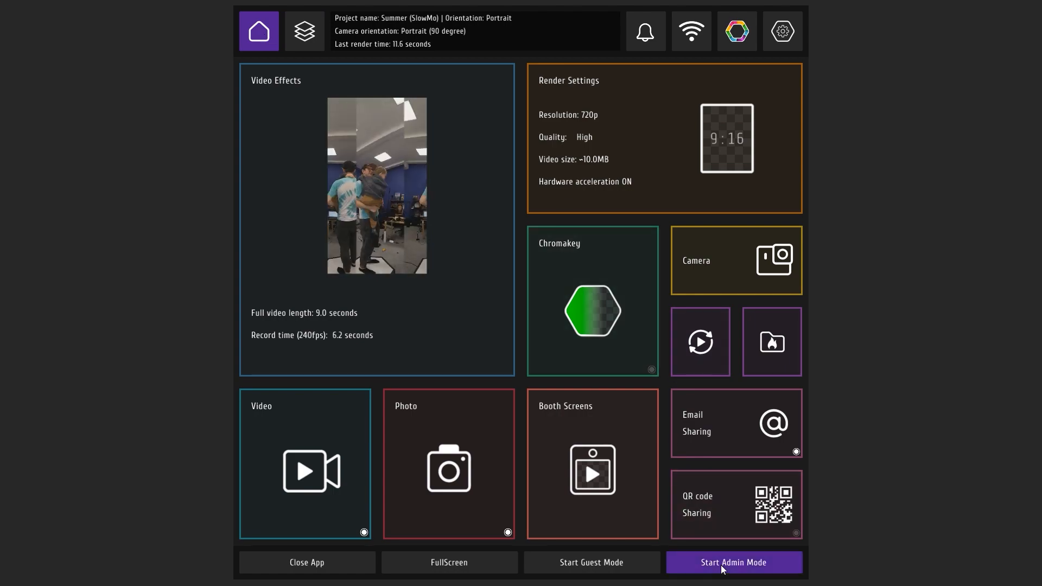
{"action": "left_click", "coordinate": [734, 562]}
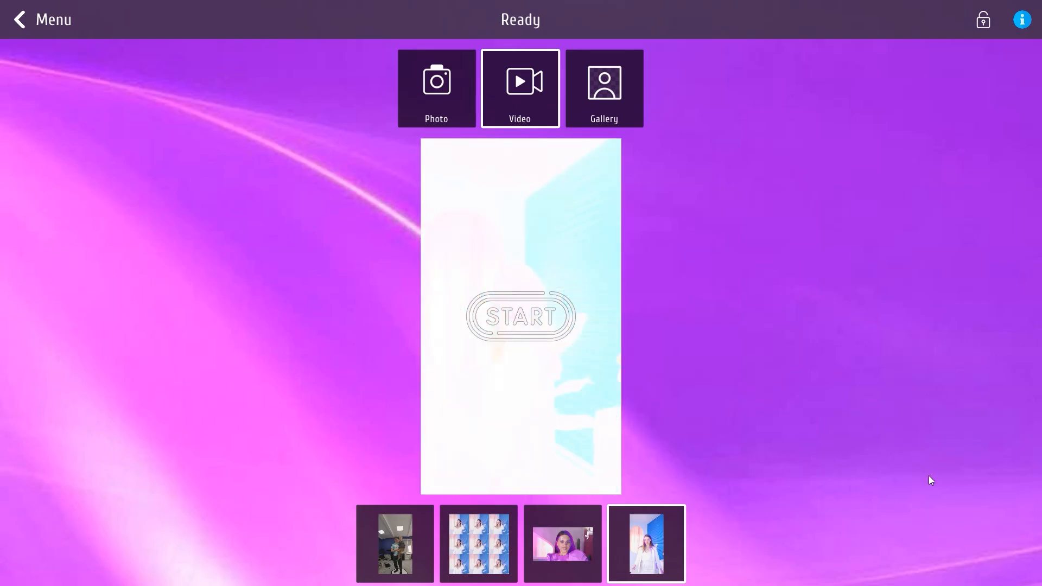
Step: Start a video capture on the booth and let the countdown and recording finish
{"action": "left_click", "coordinate": [395, 543]}
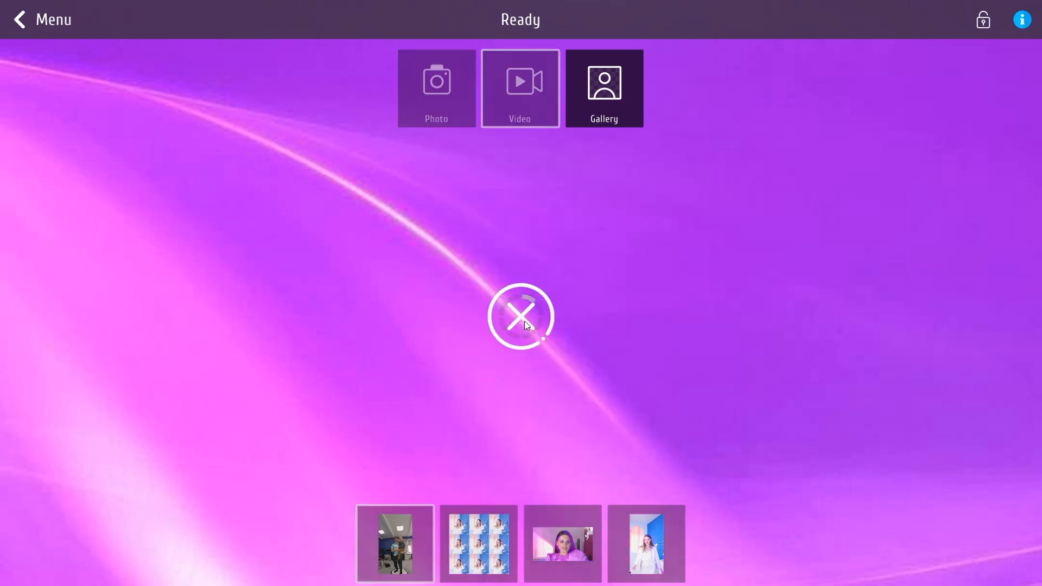
{"action": "left_click", "coordinate": [520, 316]}
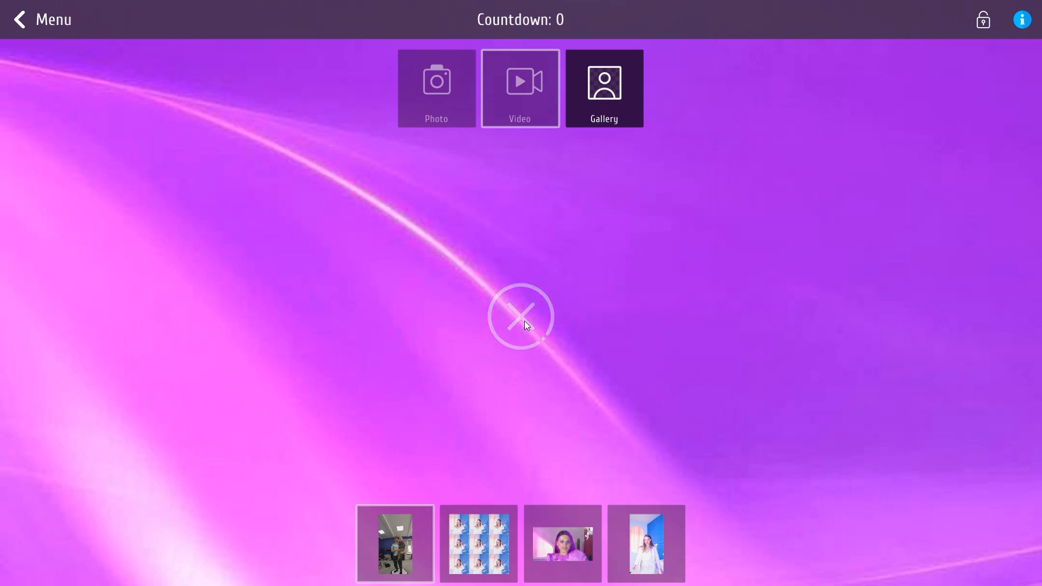
{"action": "left_click", "coordinate": [521, 316]}
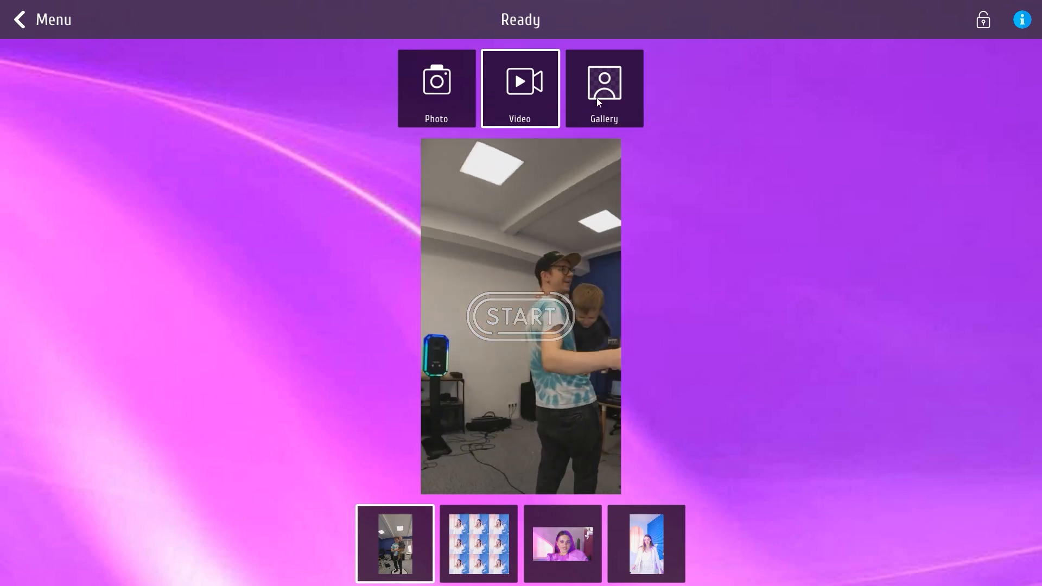
Step: Open the booth gallery and play the recorded Summer (SlowMo) spinner video
{"action": "left_click", "coordinate": [603, 88]}
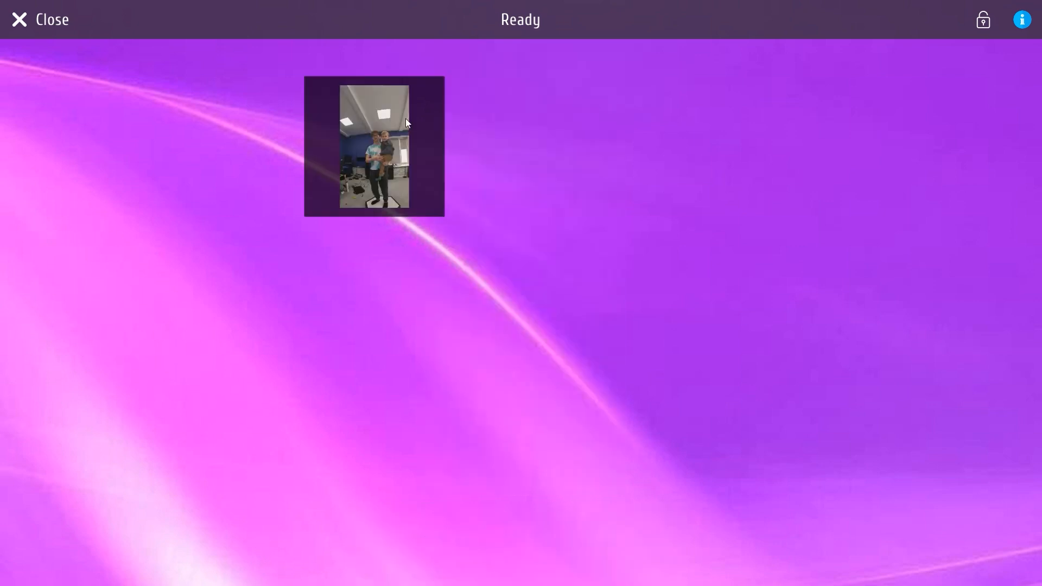
{"action": "left_click", "coordinate": [374, 146]}
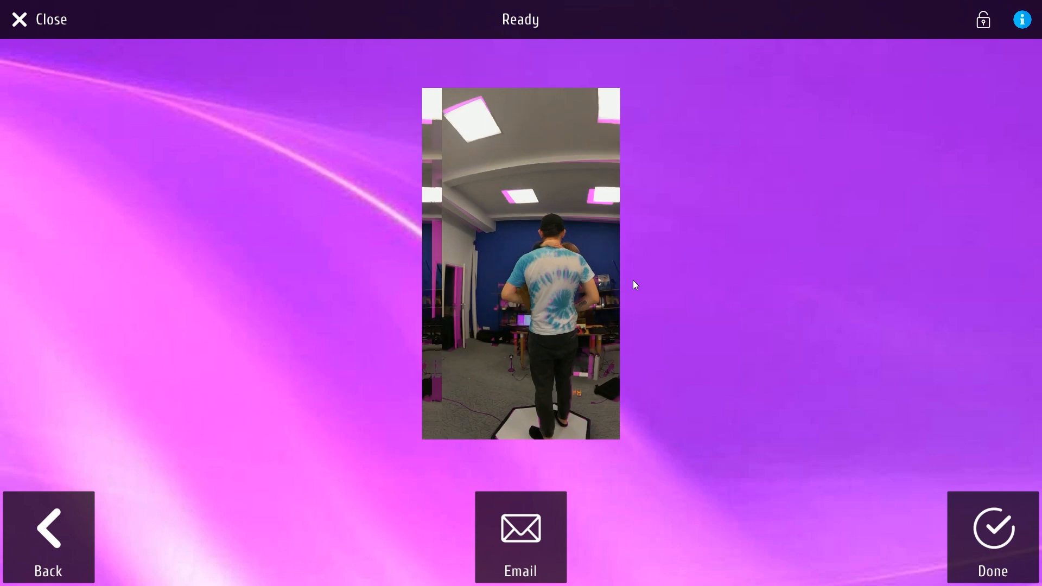